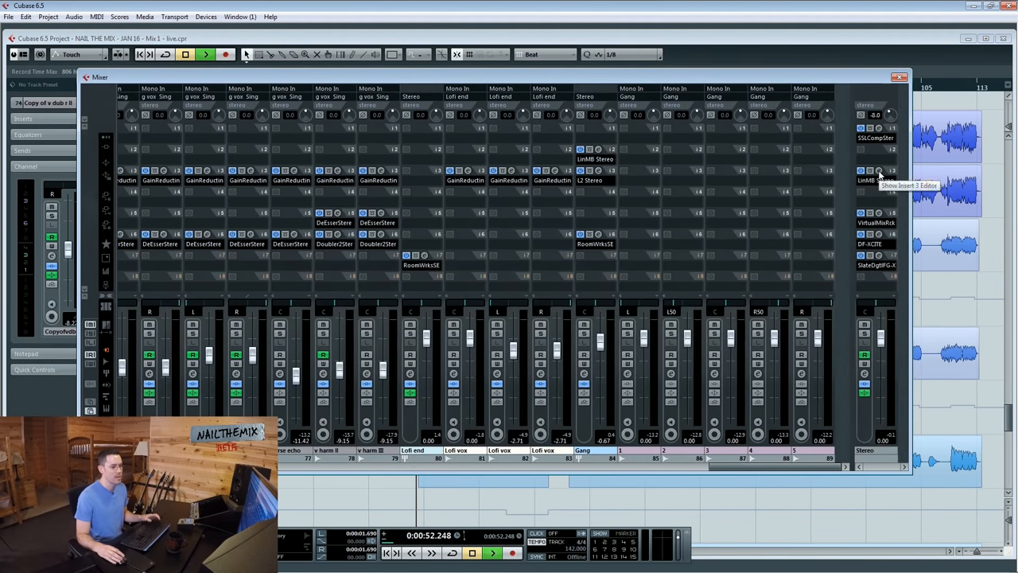
Review the master multiband compressor, then turn Virtual Mix Rack drive down to about 4.5 dB
click(879, 171)
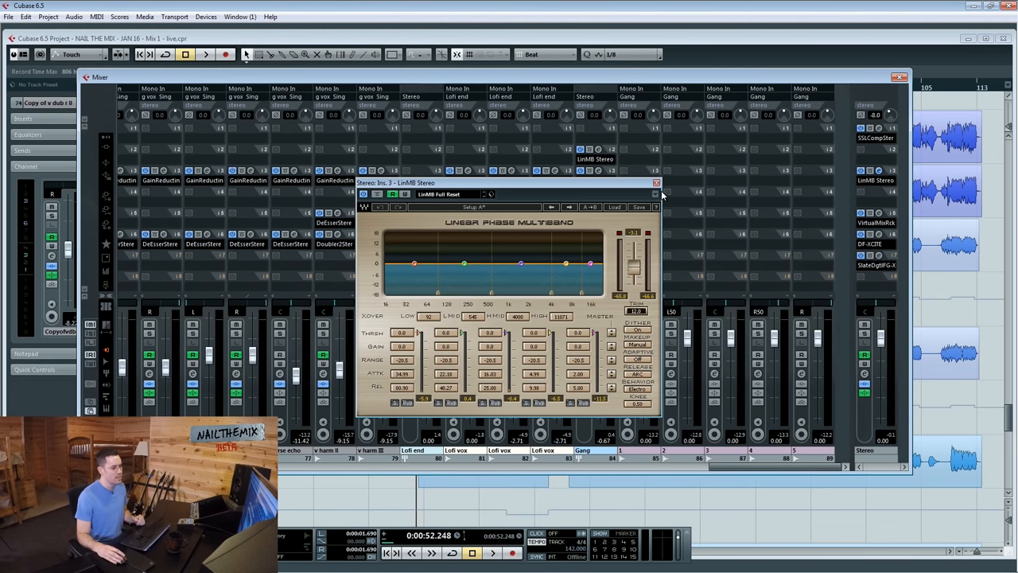
click(656, 184)
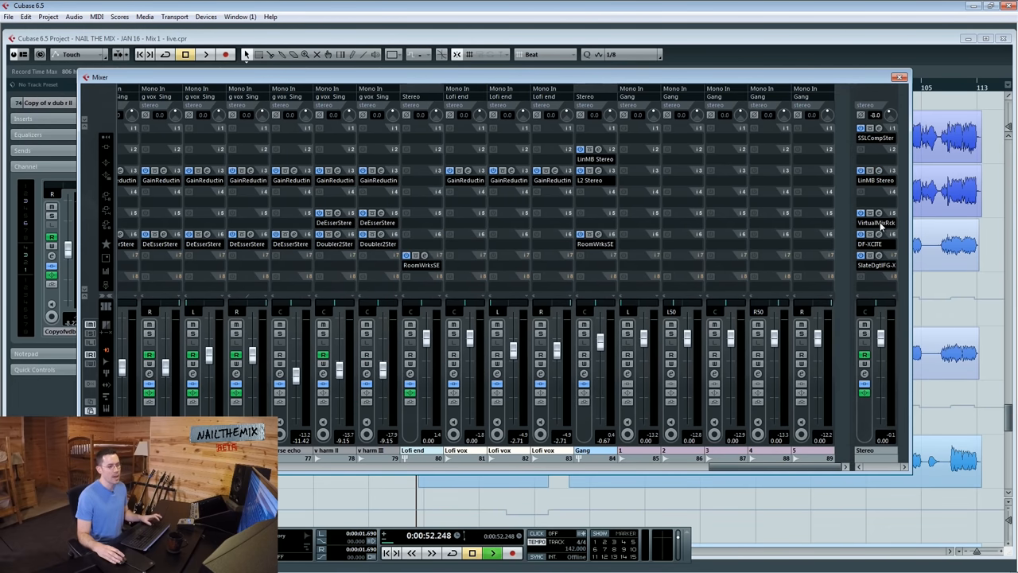
double_click(875, 223)
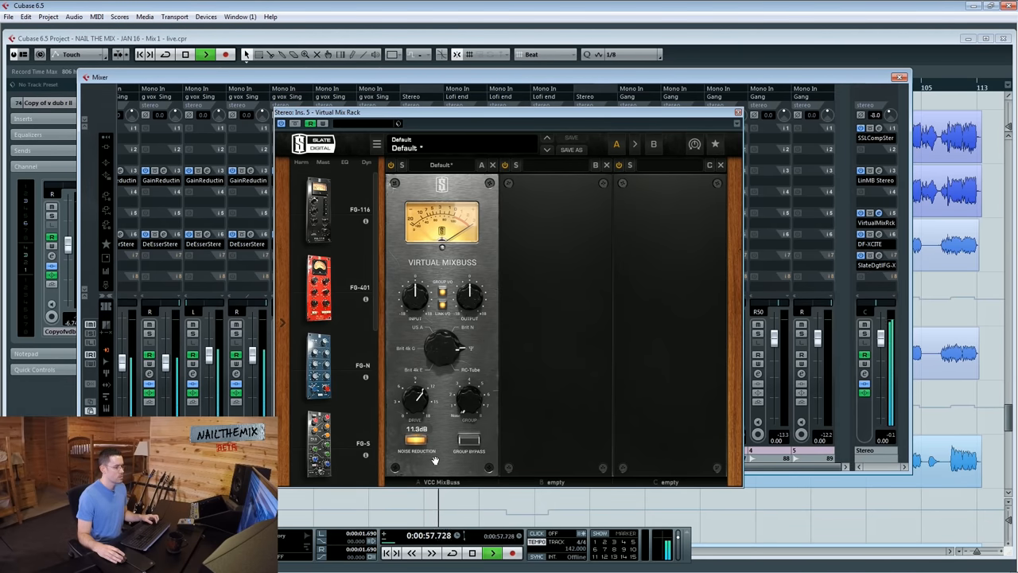
drag(416, 402, 416, 410)
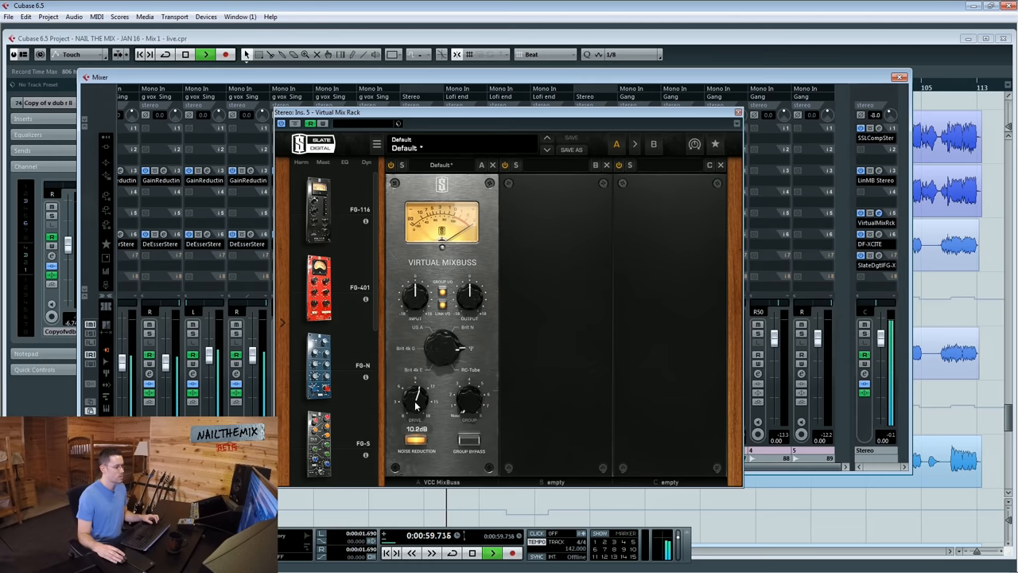
drag(414, 398, 415, 405)
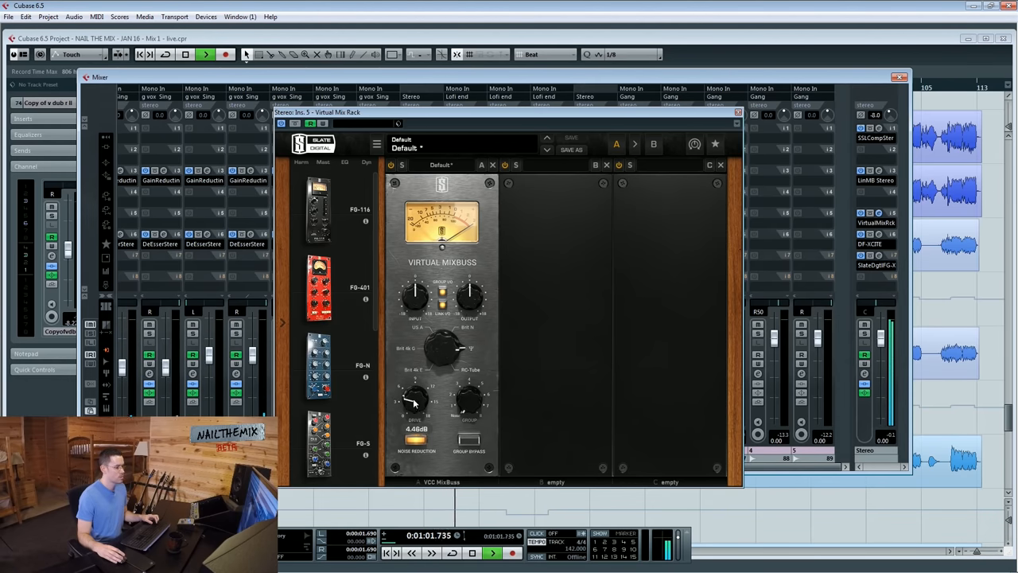
drag(413, 402, 422, 406)
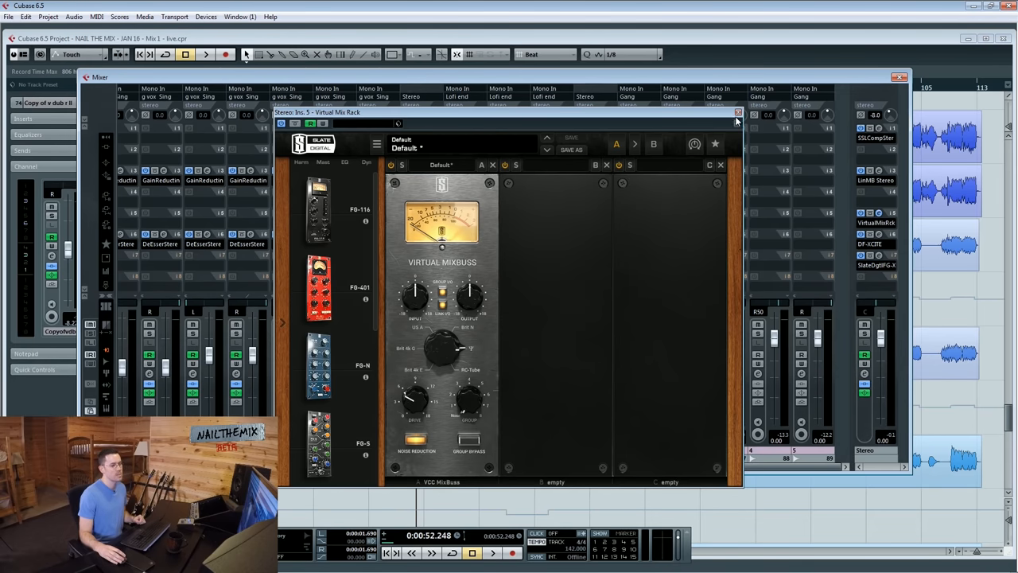
click(739, 111)
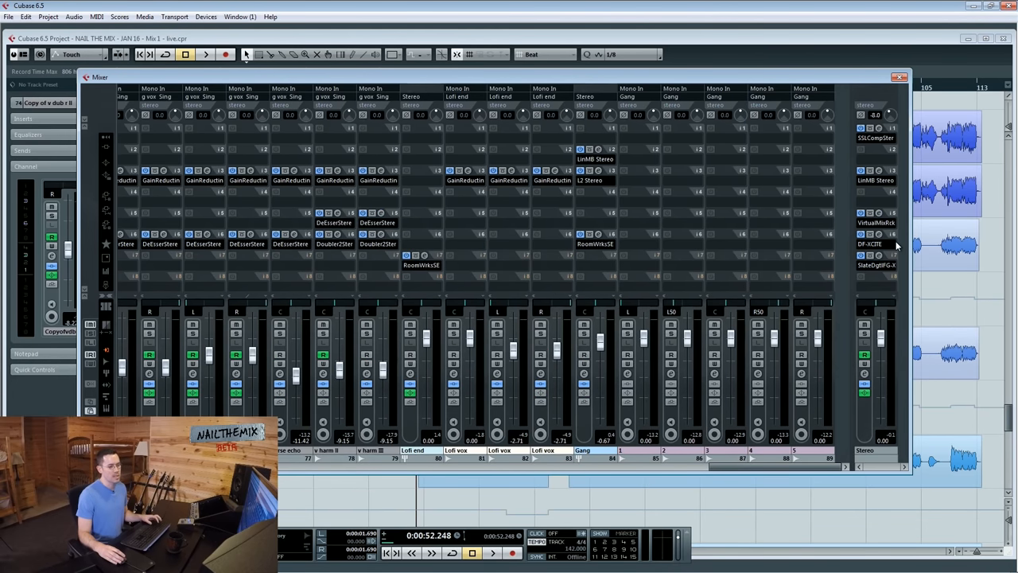
mouse_move(879, 264)
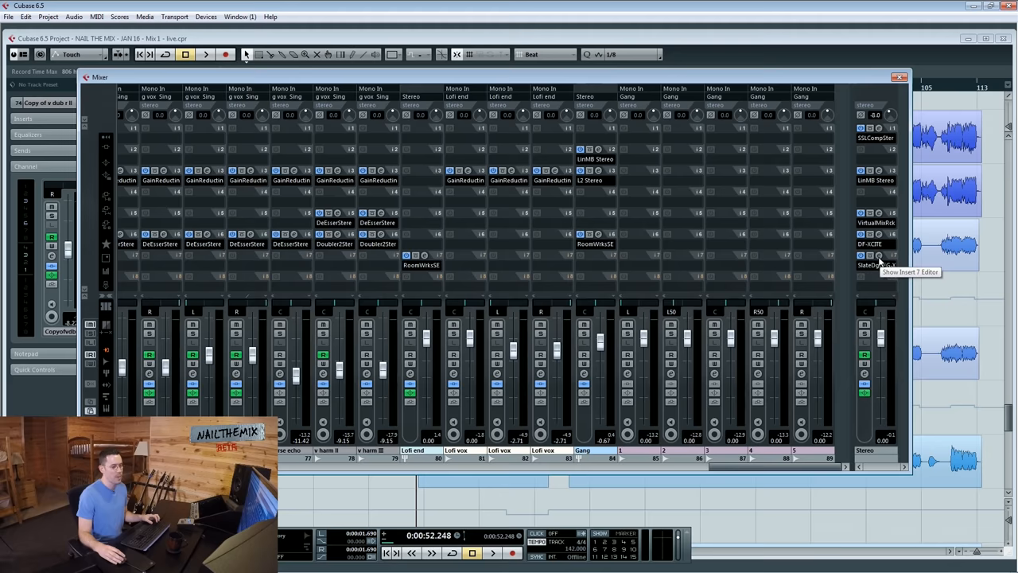
click(875, 265)
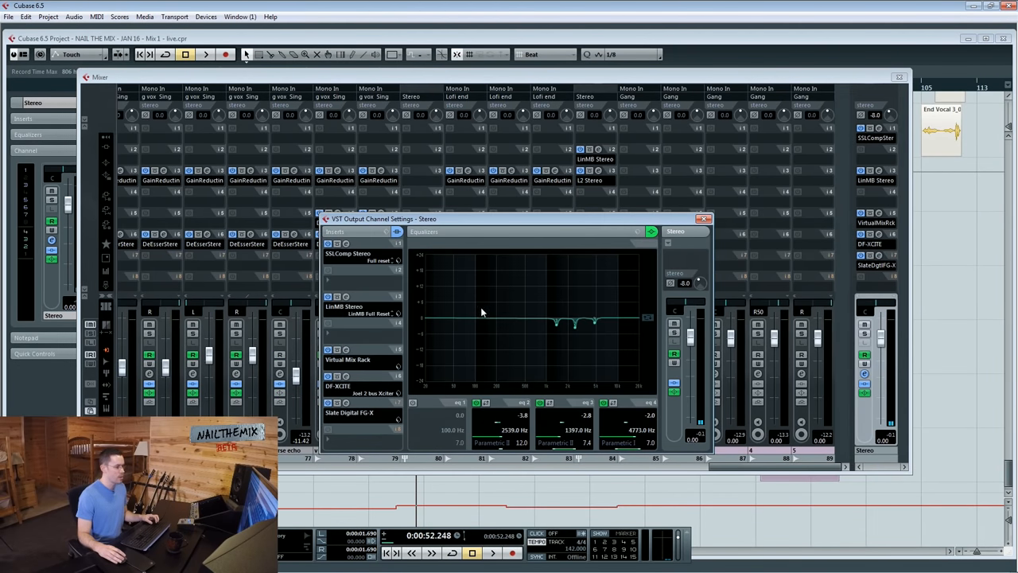
mouse_move(612, 402)
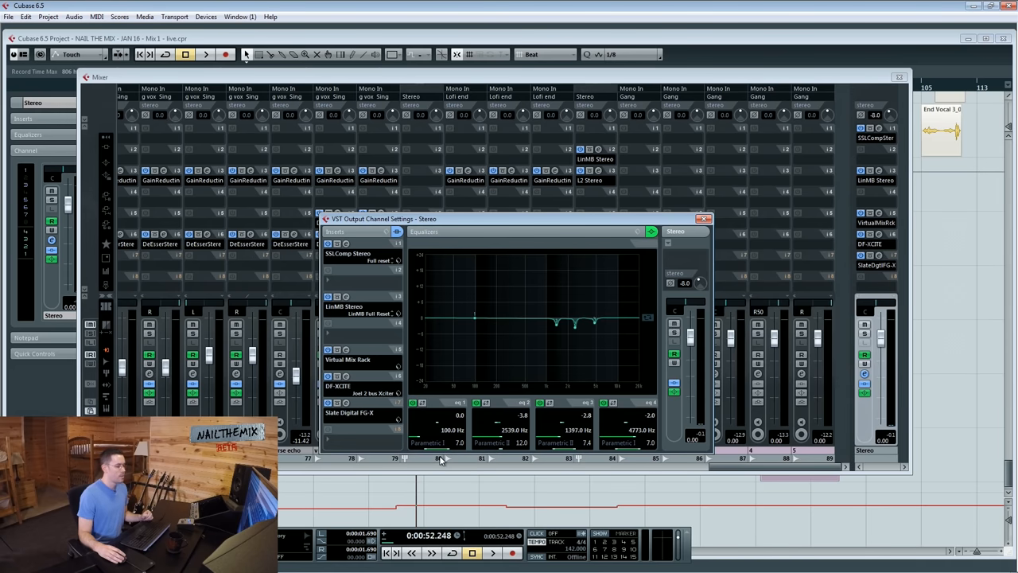
mouse_move(448, 455)
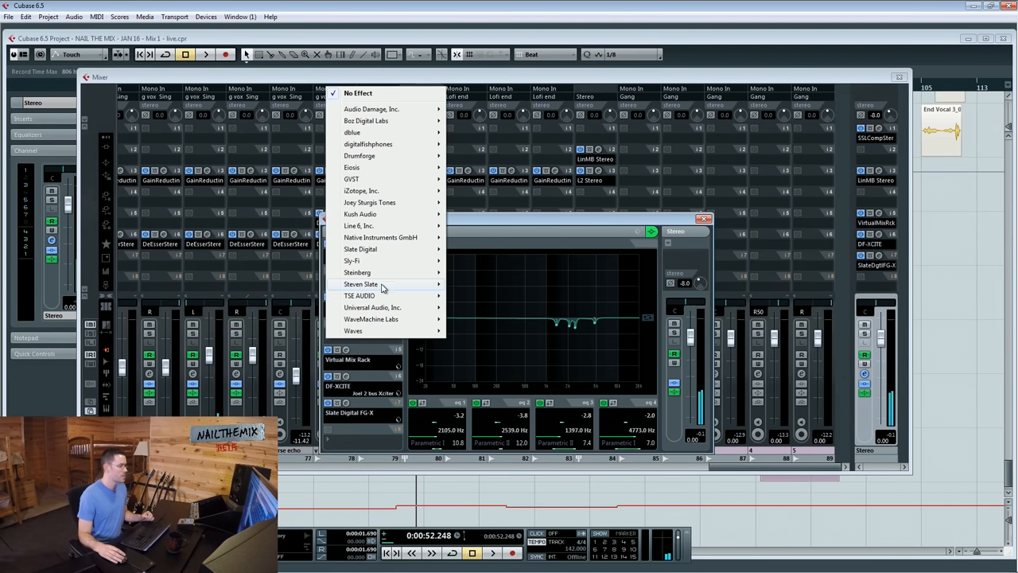
mouse_move(358, 272)
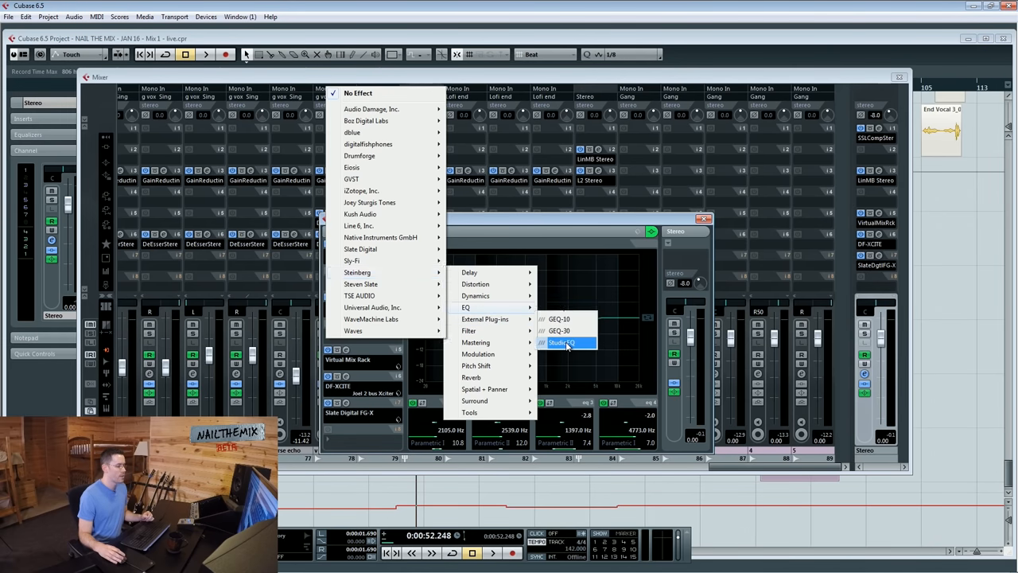
Load Steinberg StudioEQ into an empty insert slot on the Stereo output
click(559, 342)
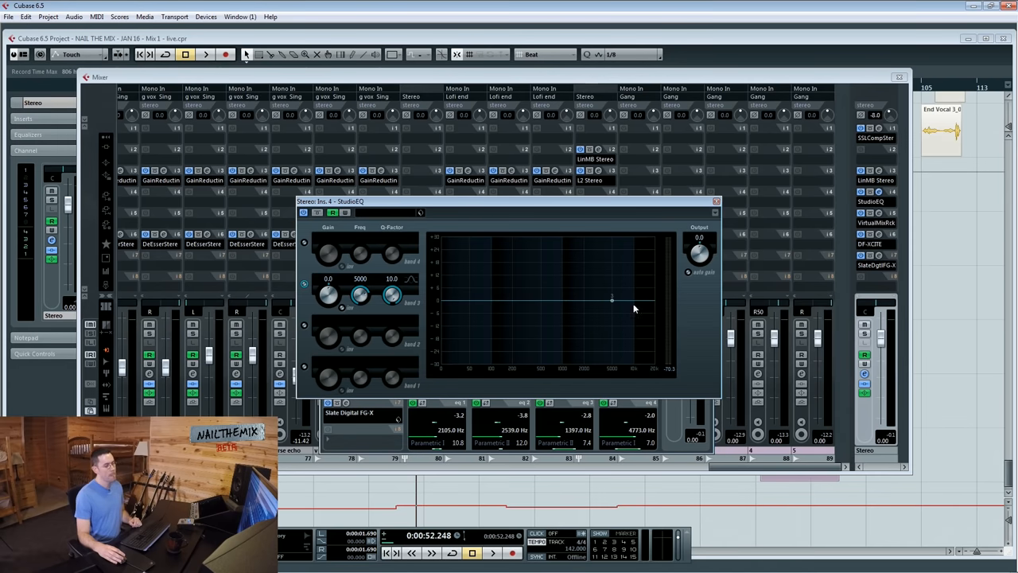
mouse_move(617, 304)
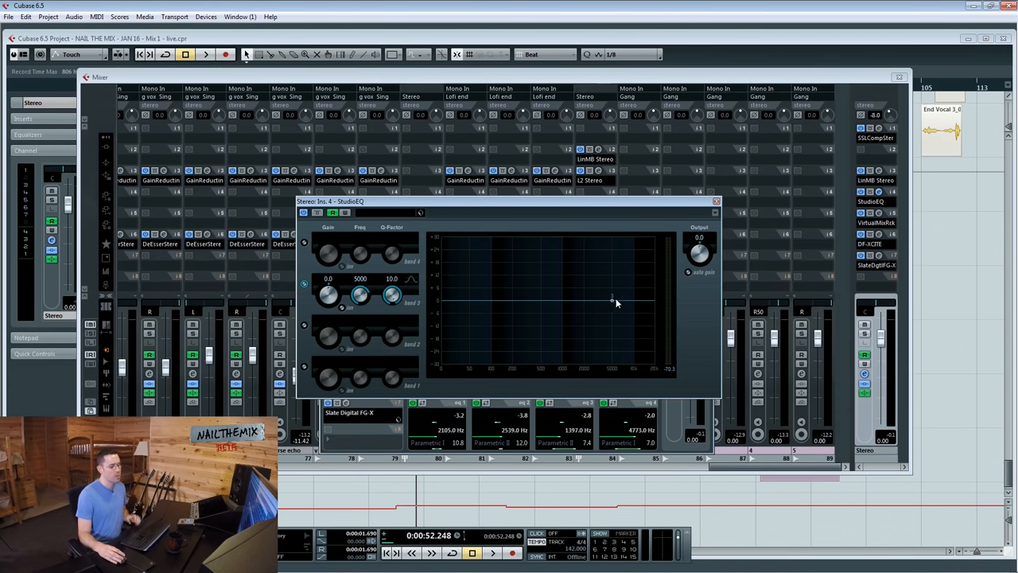
mouse_move(611, 235)
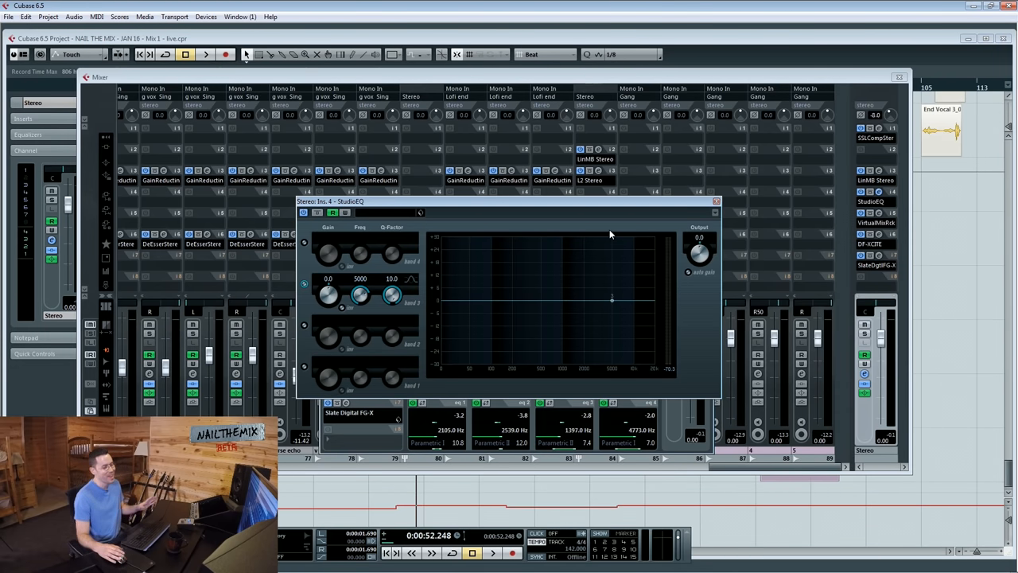
mouse_move(650, 295)
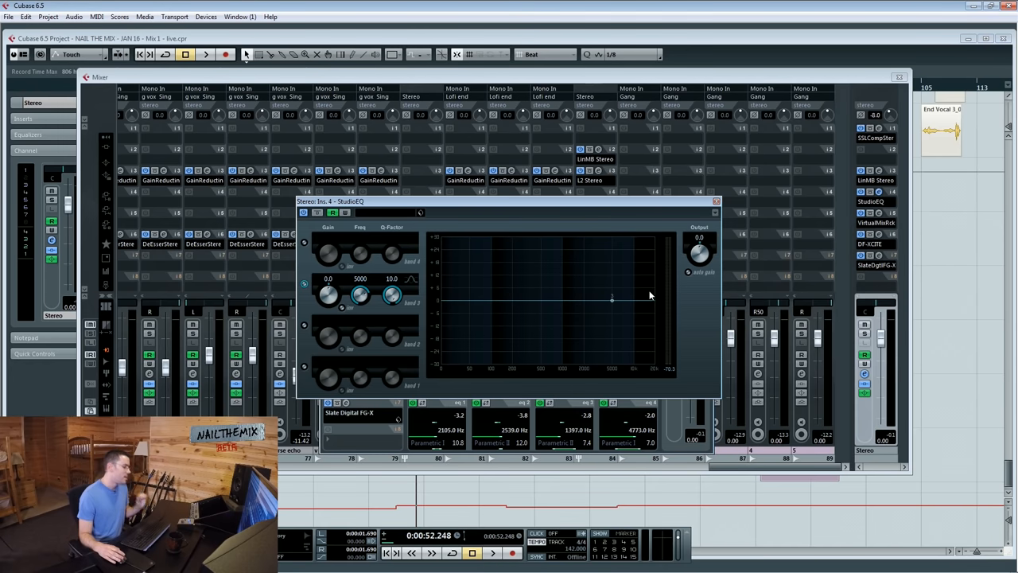
mouse_move(614, 304)
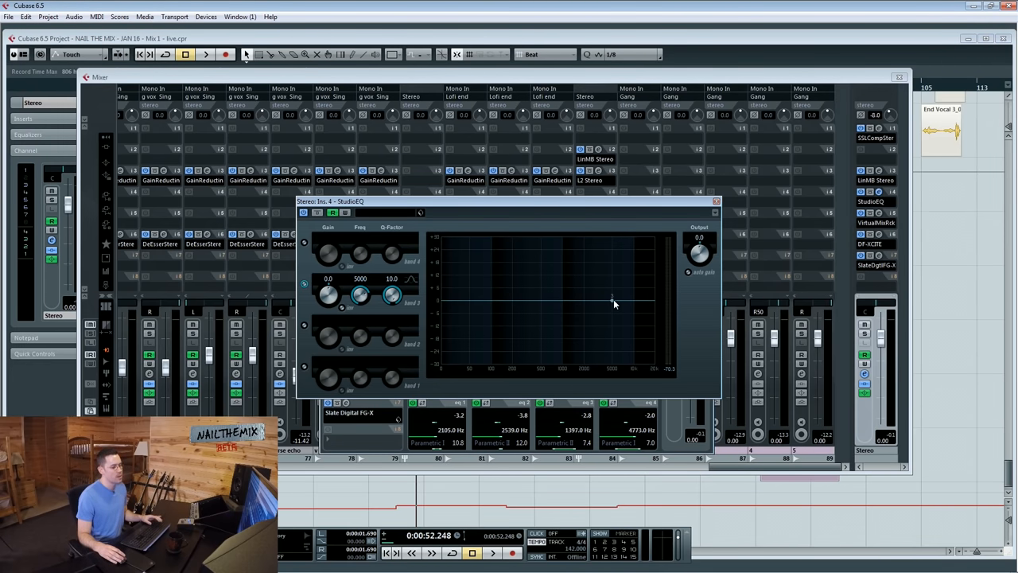
Sweep a narrow boosted StudioEQ band 3 around 4 kHz, then switch it off
drag(613, 298, 605, 342)
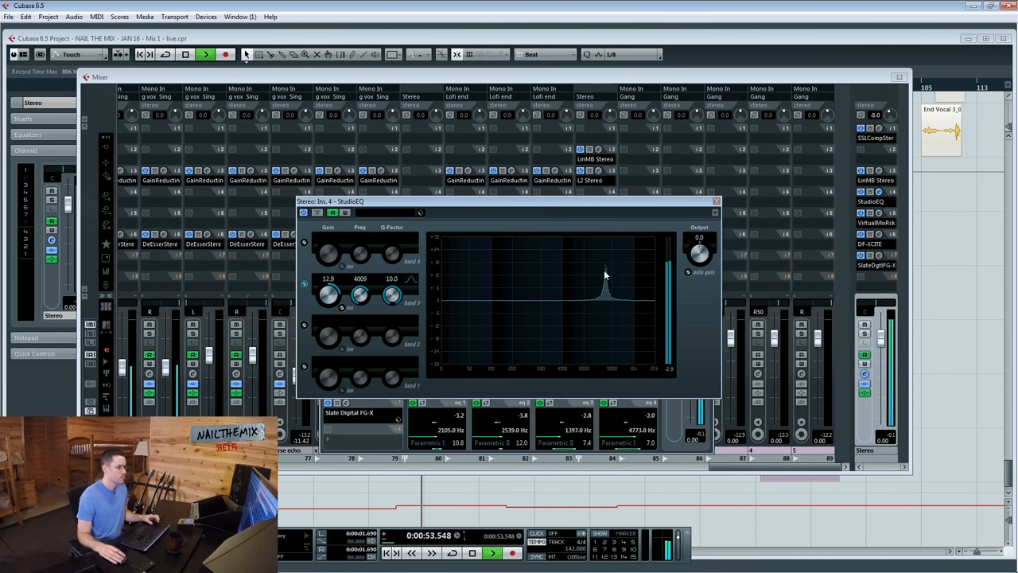
drag(328, 295, 329, 307)
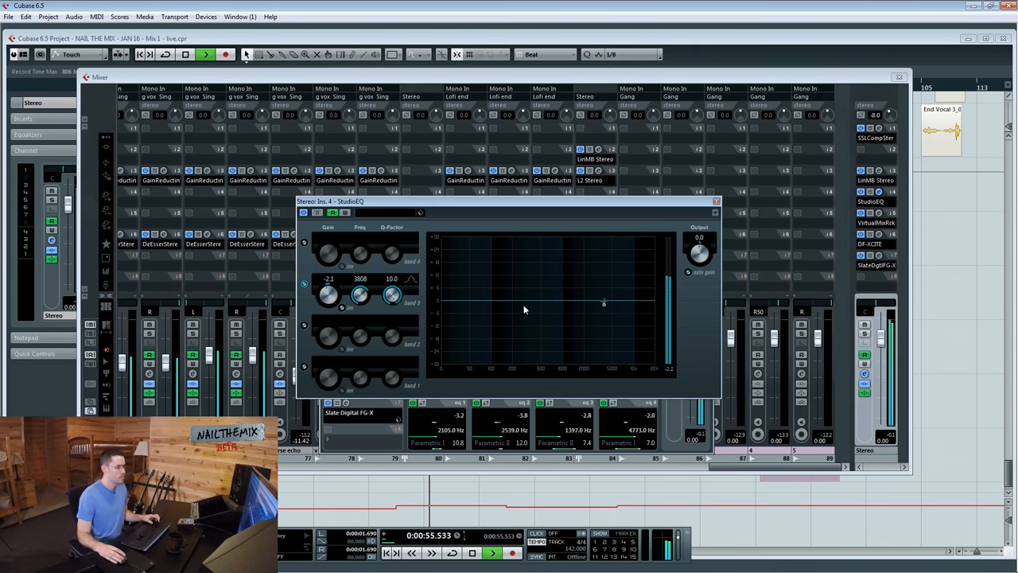
click(304, 285)
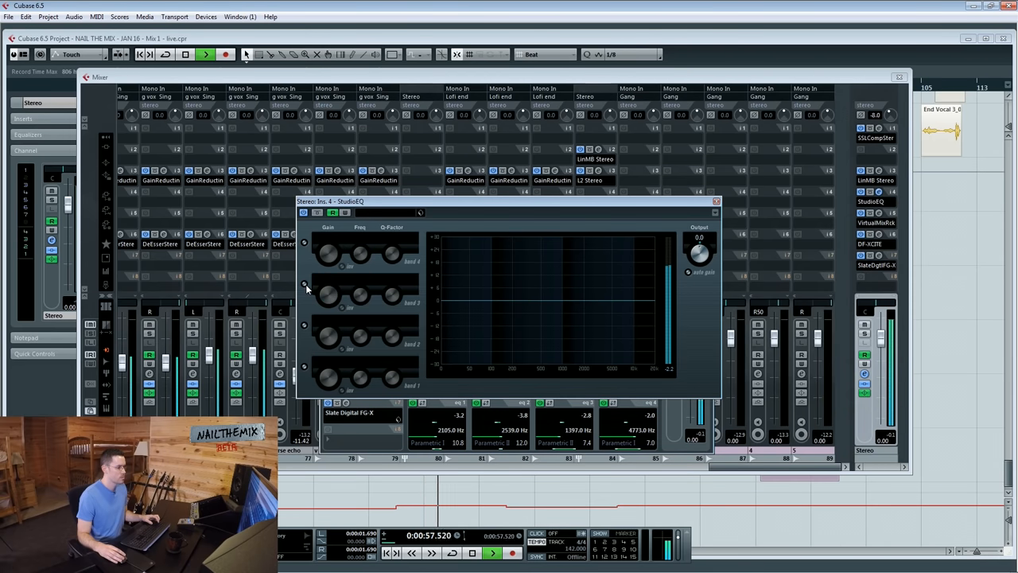